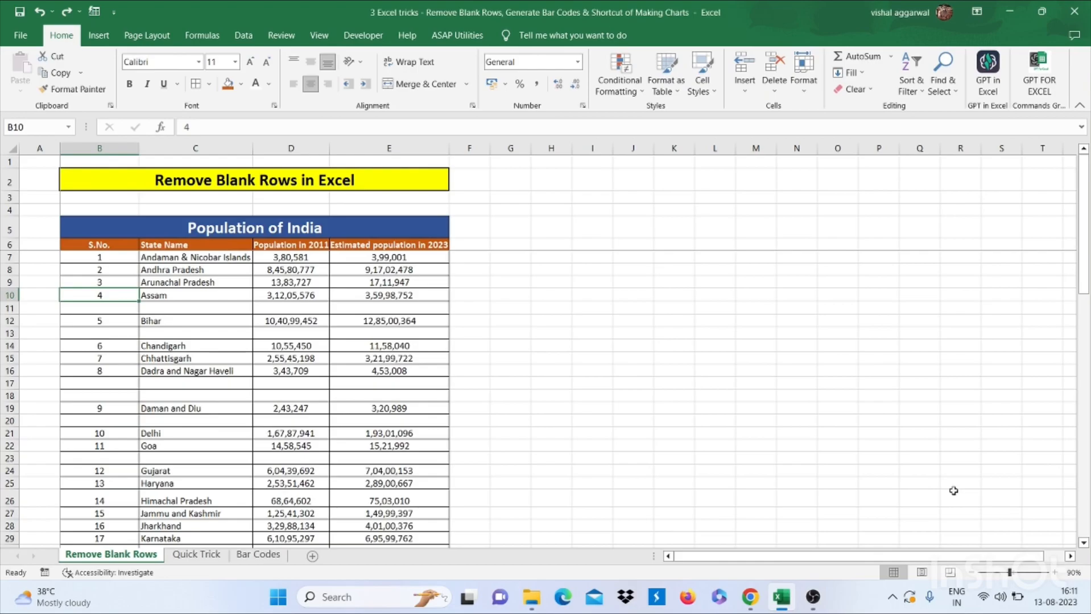
{"action": "mouse_move", "coordinate": [65, 291]}
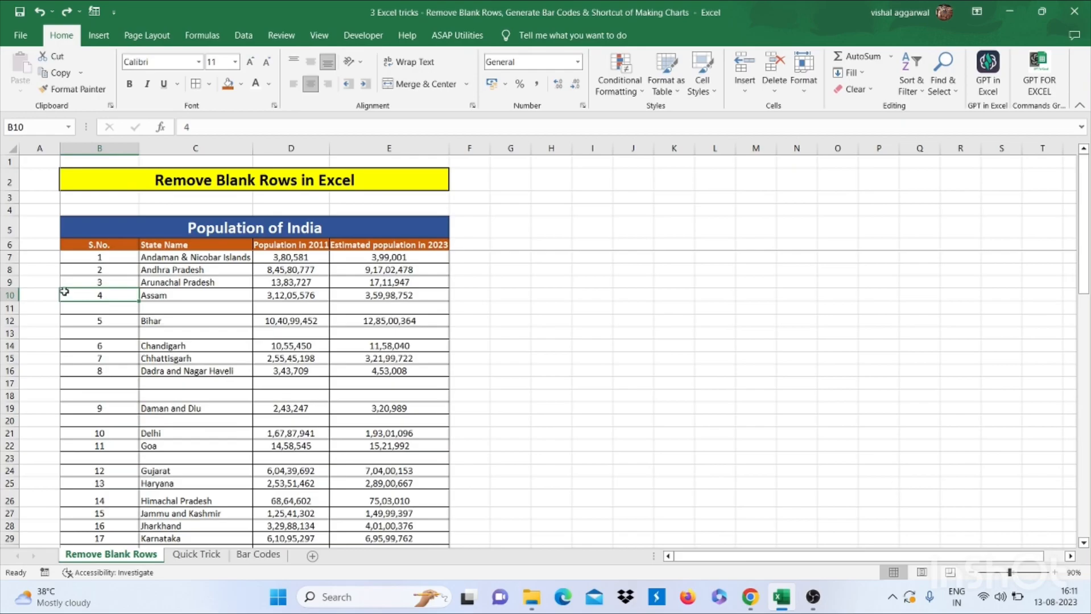
Delete the blank row below Assam and the next blank row via the row-header context menu.
{"action": "left_click", "coordinate": [10, 308]}
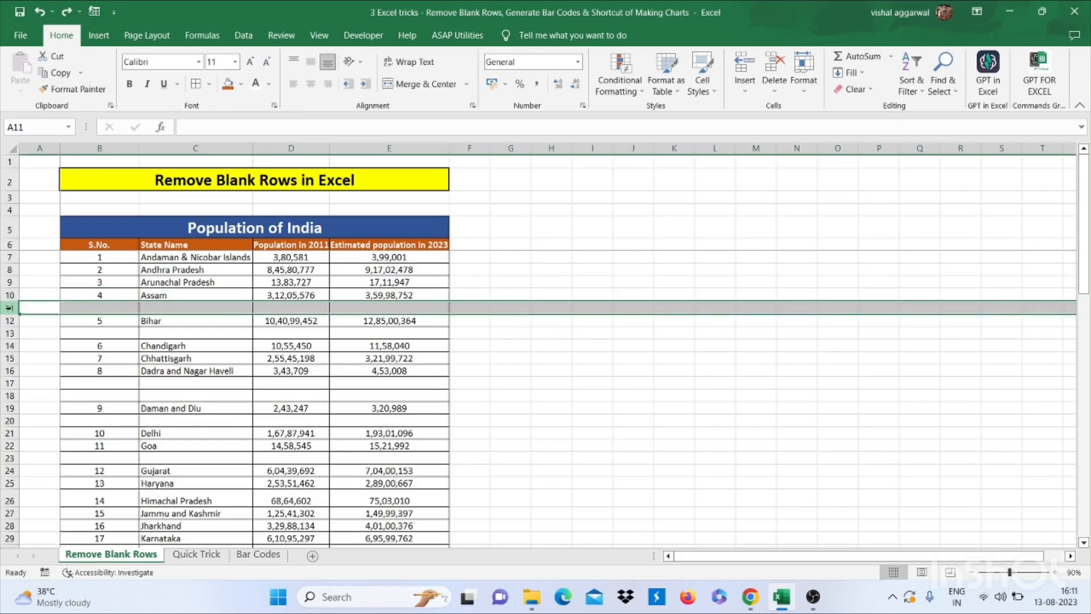
{"action": "right_click", "coordinate": [9, 308]}
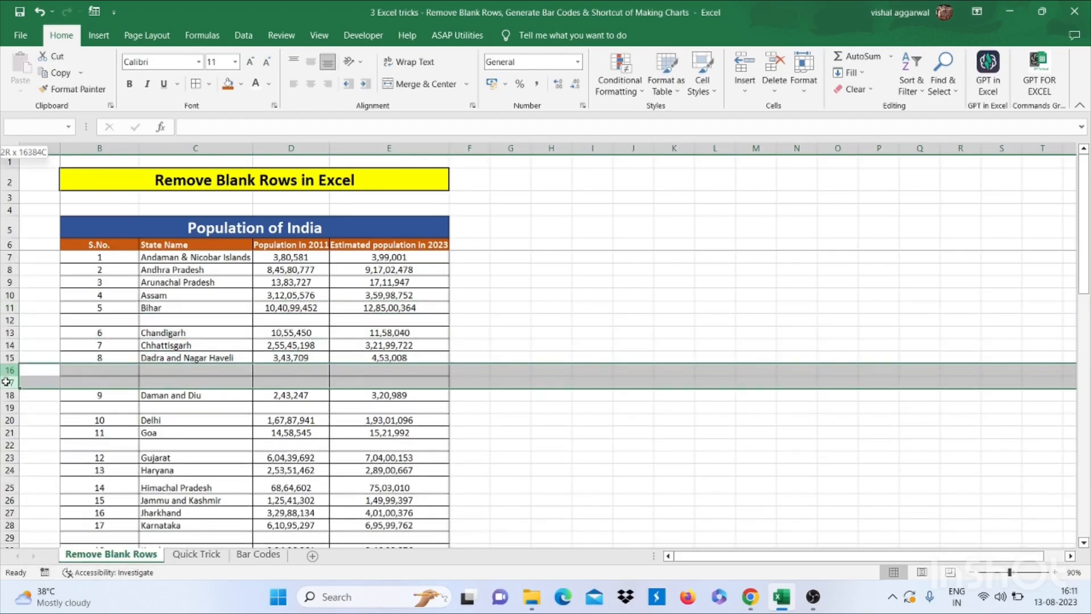
{"action": "right_click", "coordinate": [11, 381]}
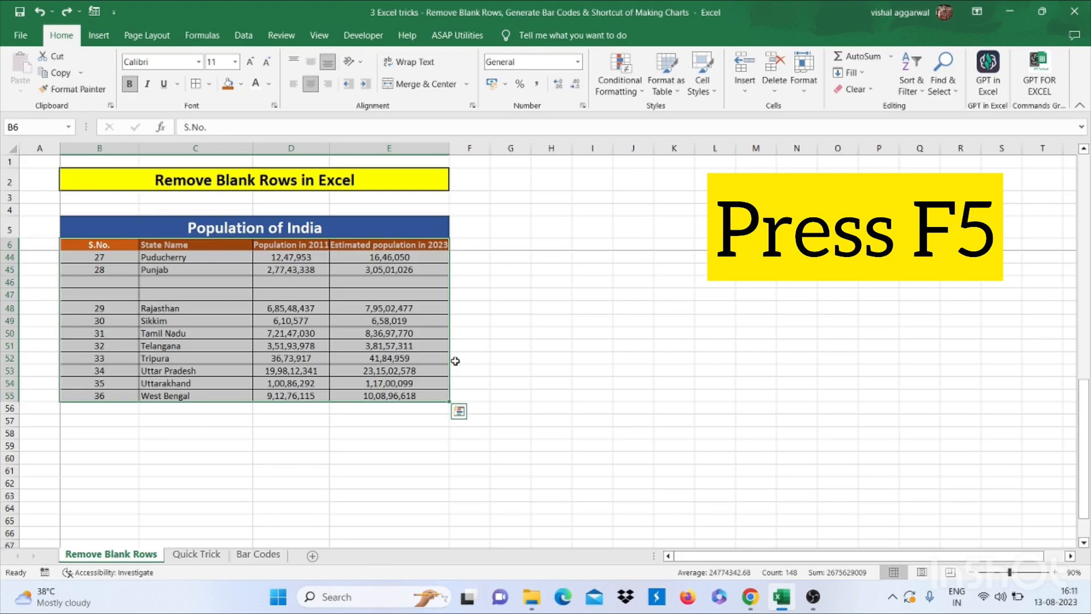
Use Go To Special (F5) to select only the Blanks in the table.
{"action": "key", "text": "f5"}
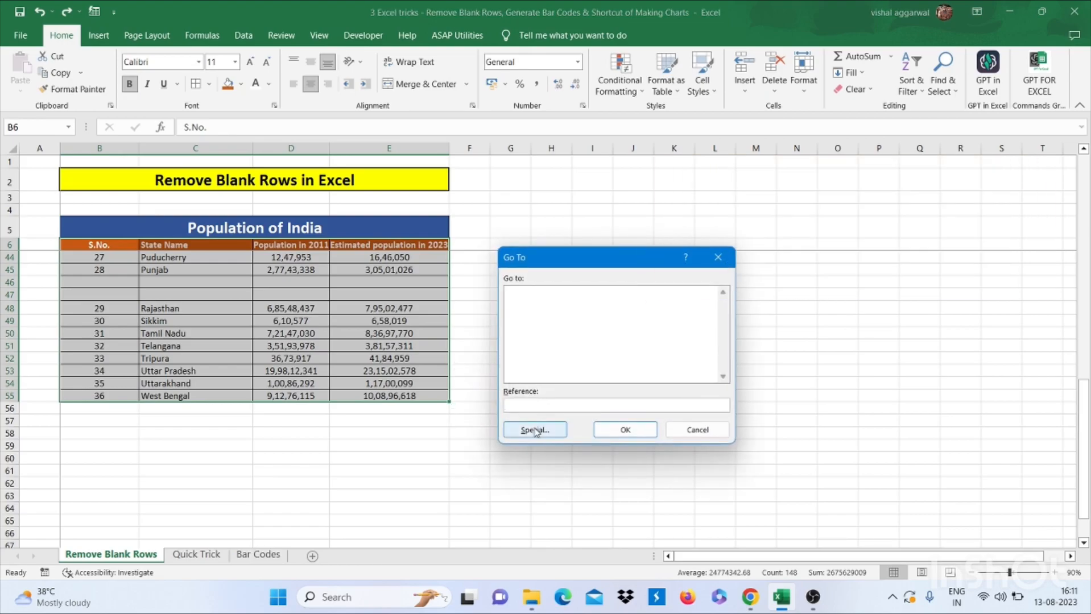
{"action": "left_click", "coordinate": [534, 429]}
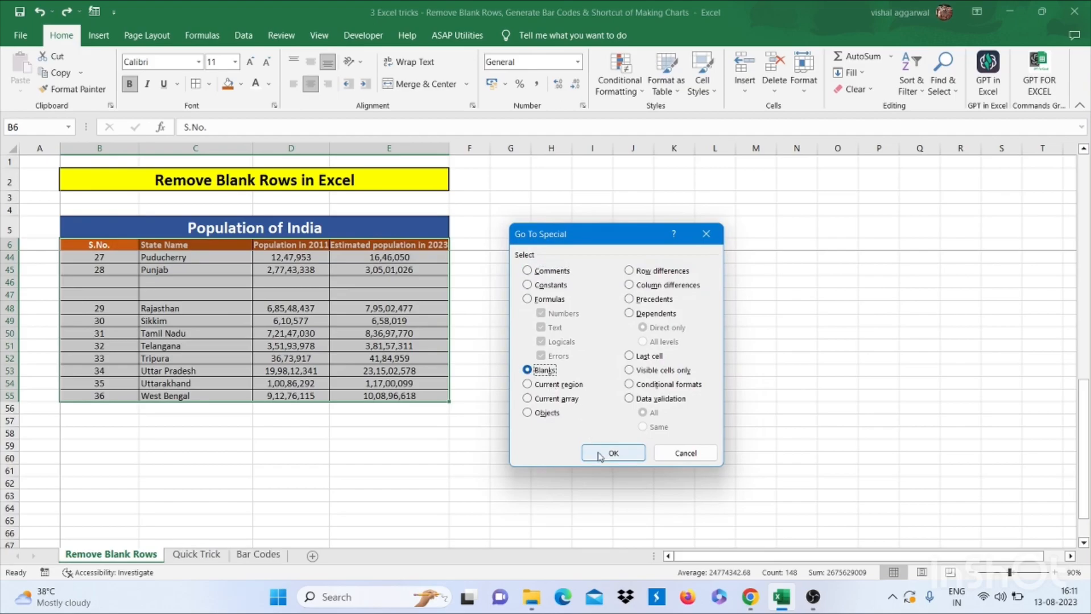
{"action": "left_click", "coordinate": [612, 453]}
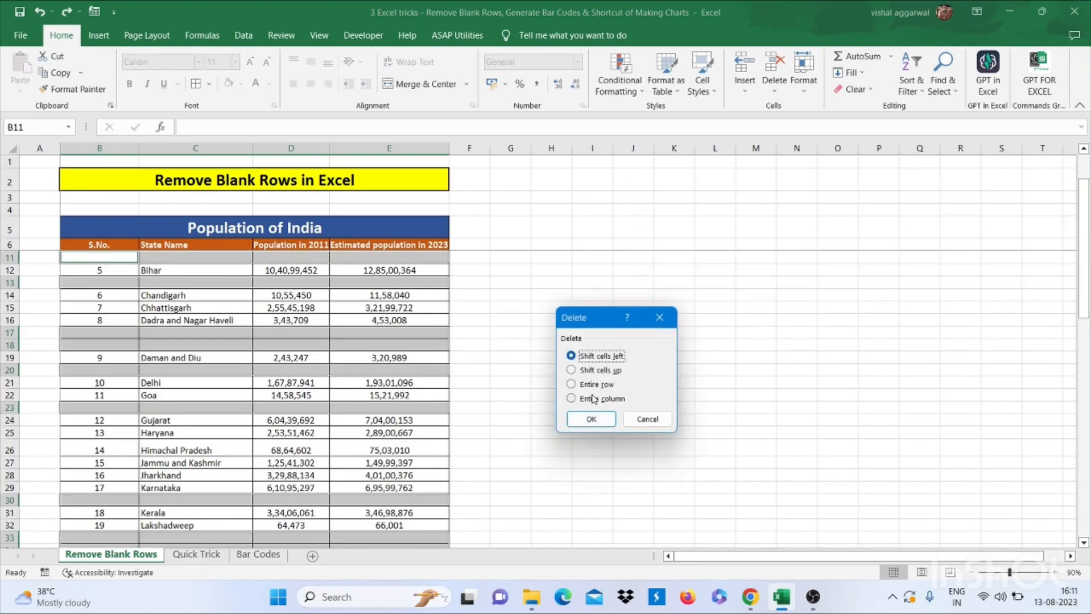
Delete the Entire row for the selected blanks, leaving the states listed consecutively.
{"action": "left_click", "coordinate": [573, 384]}
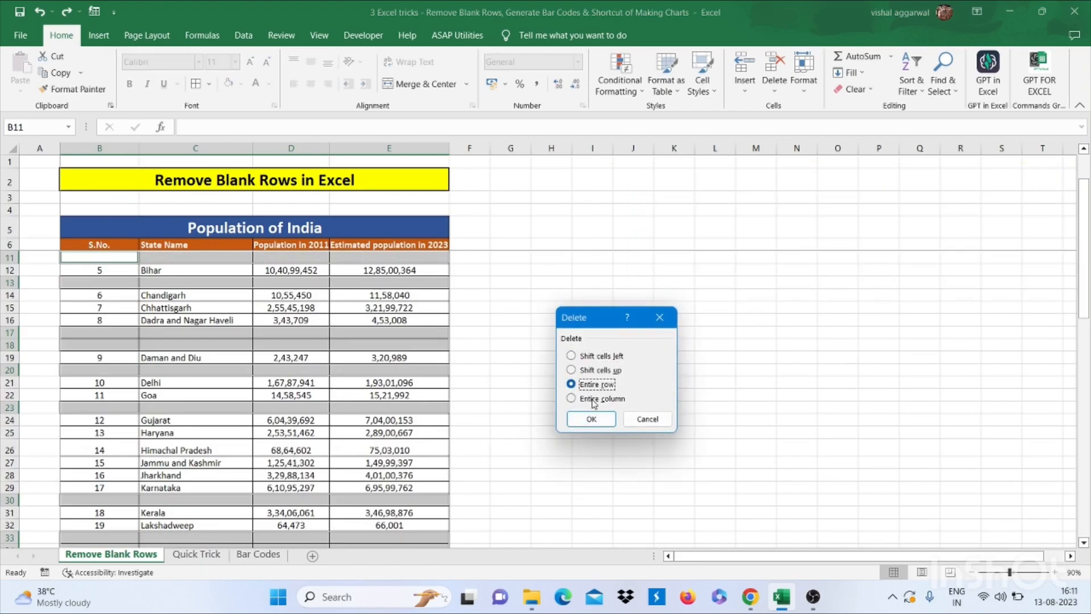
{"action": "left_click", "coordinate": [591, 419]}
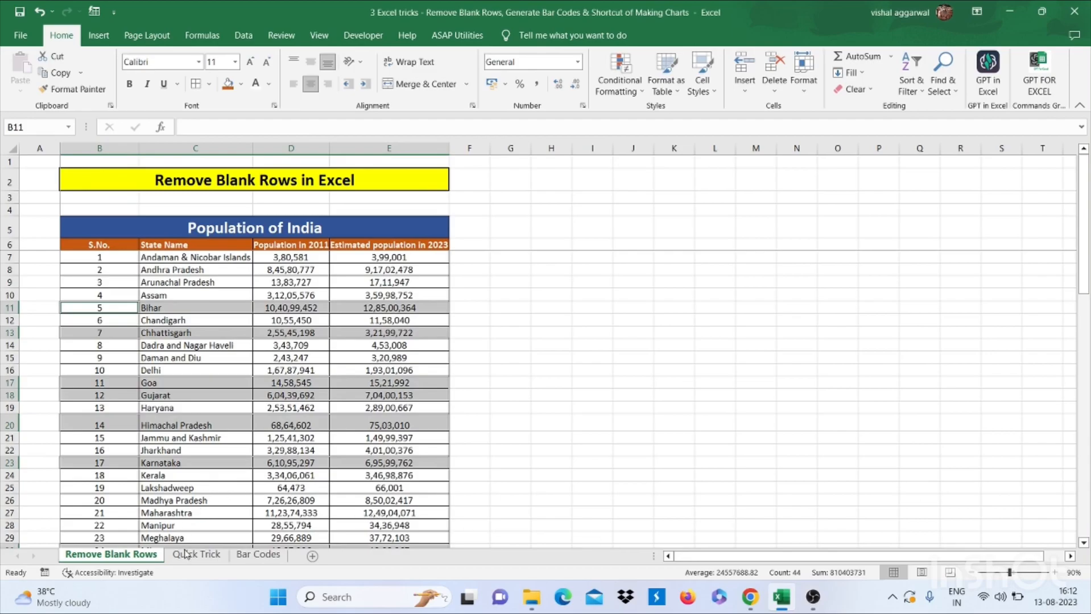
On the Quick Trick sheet, chart names with Week 1 amounts via Alt+F1 and copy the Week 2 amounts.
{"action": "left_click", "coordinate": [196, 554]}
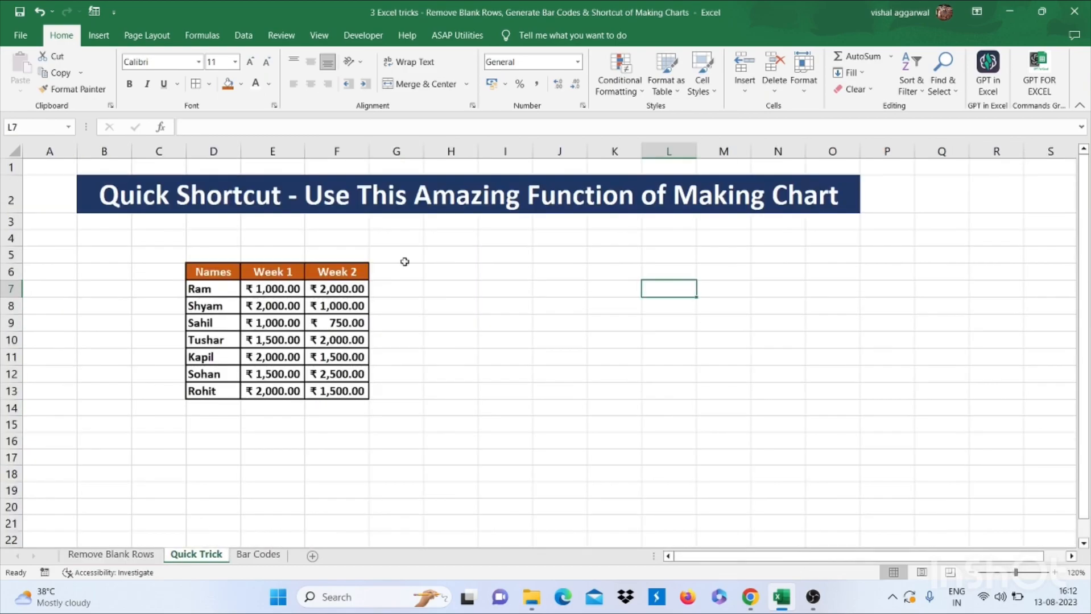
{"action": "mouse_move", "coordinate": [292, 232]}
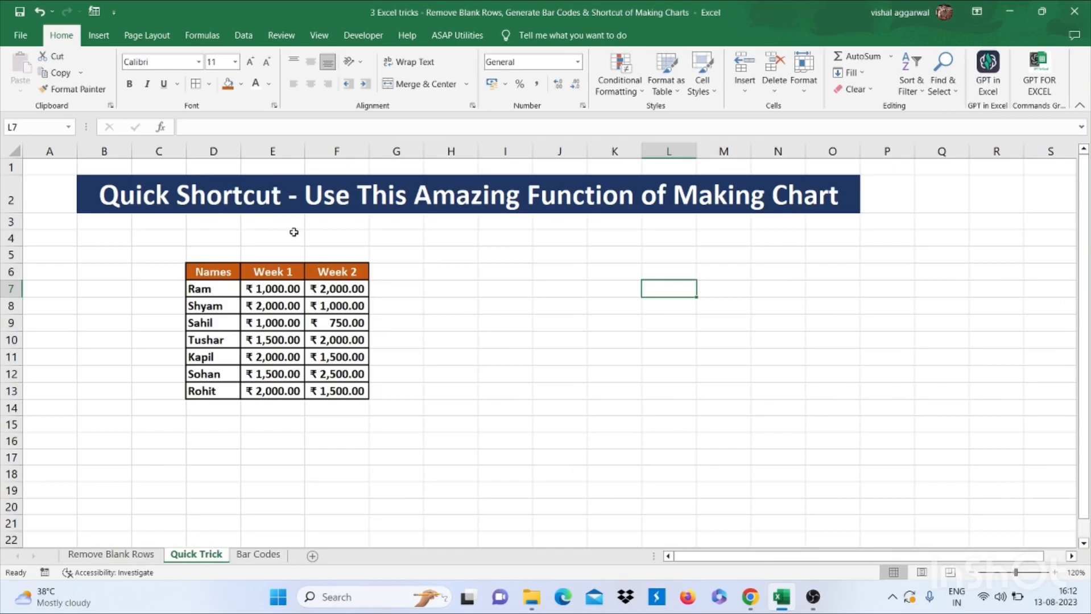
{"action": "mouse_move", "coordinate": [255, 262]}
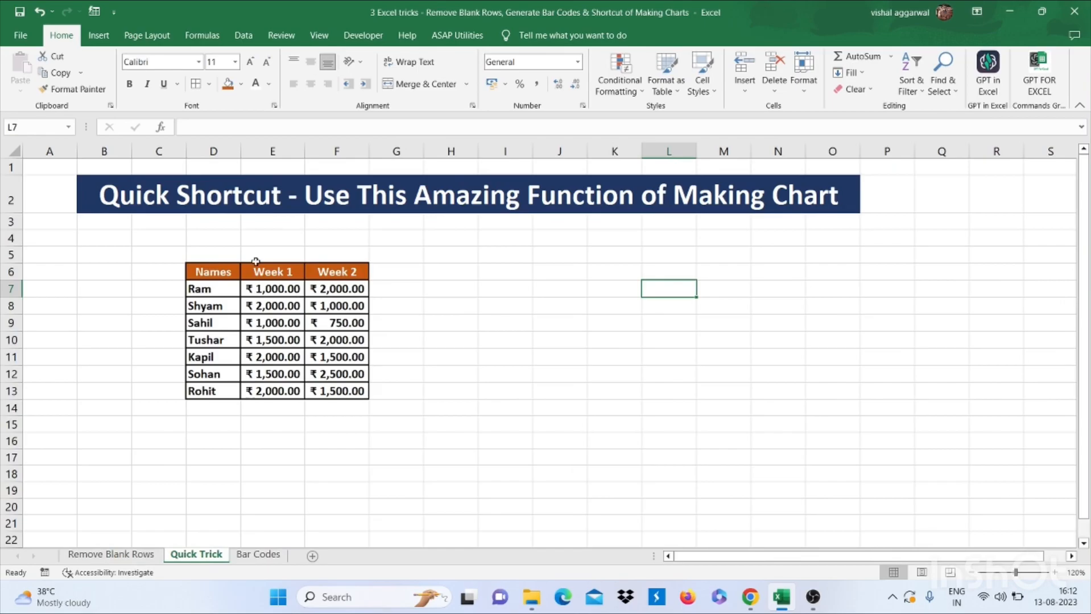
{"action": "left_click_drag", "start_coordinate": [213, 272], "coordinate": [272, 358]}
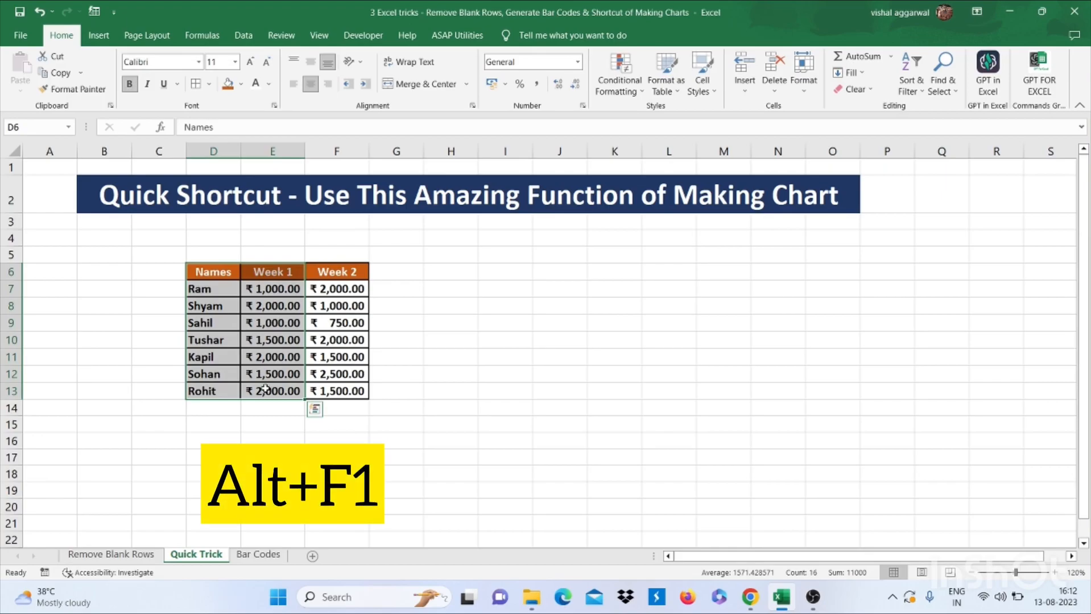
{"action": "key", "text": "Alt+F1"}
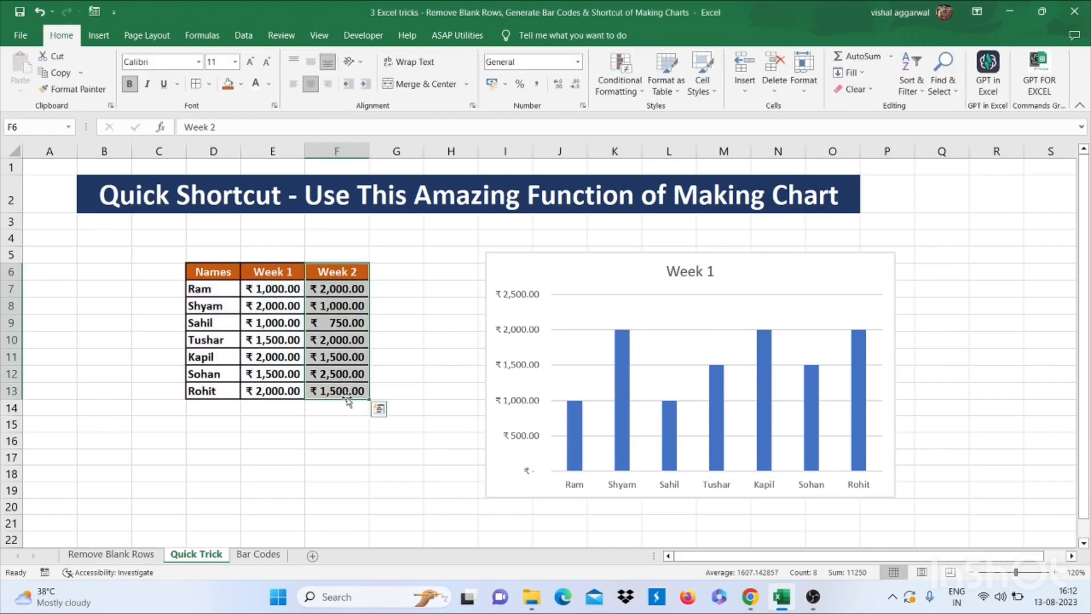
{"action": "key", "text": "ctrl+c"}
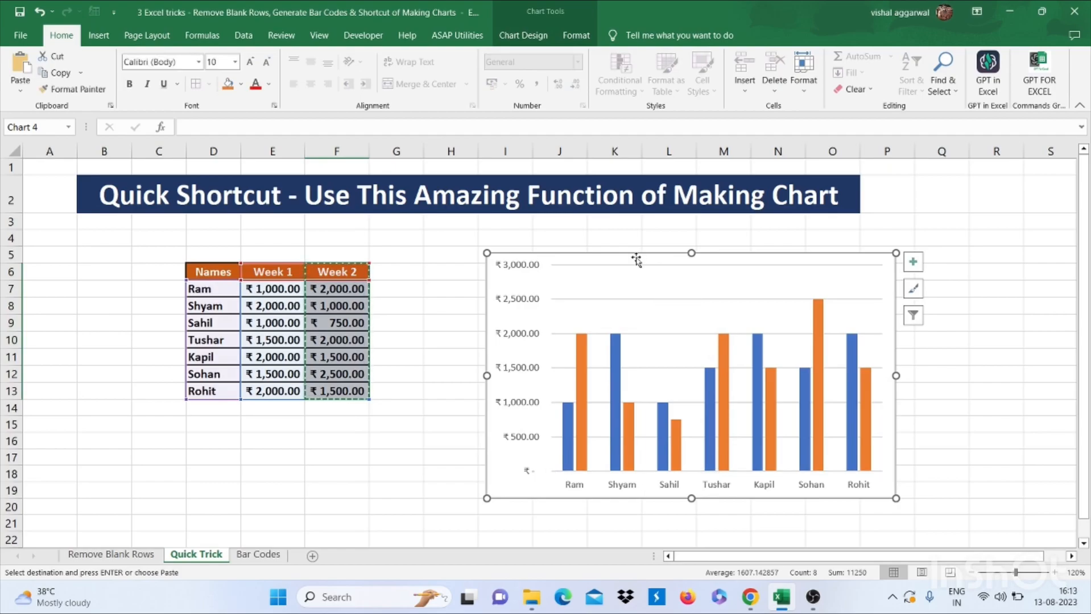
{"action": "mouse_move", "coordinate": [402, 402]}
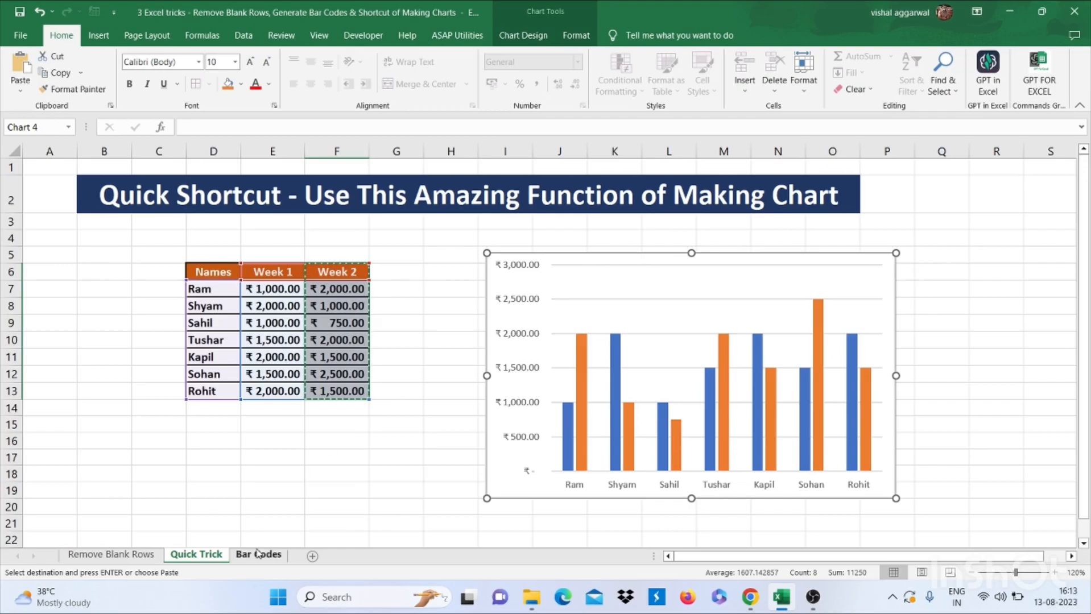
On the Bar Codes sheet, enter product codes 45646546, 456 and 7898798 in C9:C11.
{"action": "left_click", "coordinate": [259, 554]}
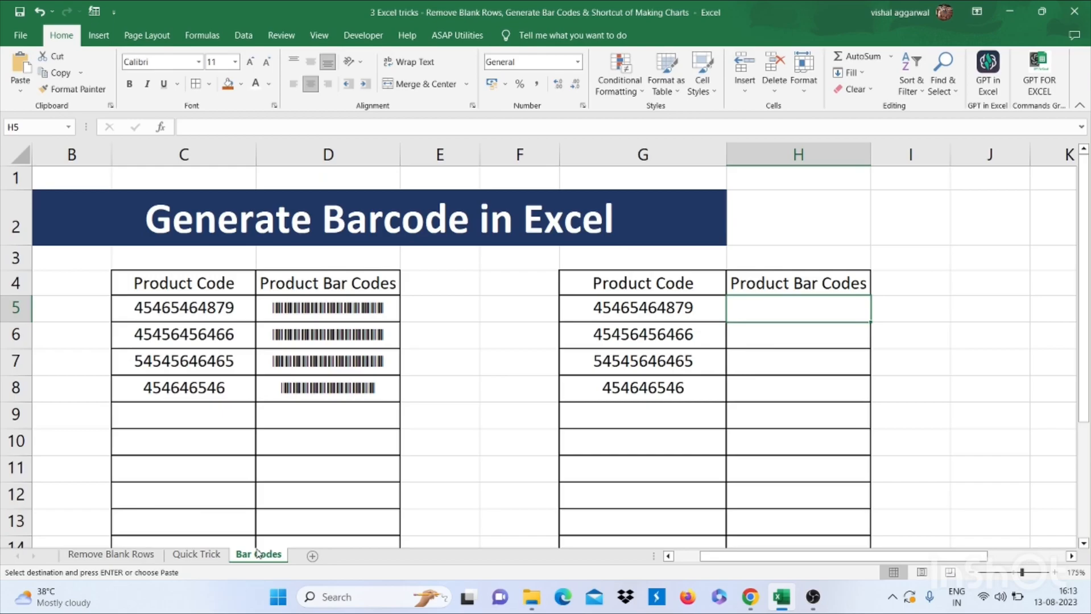
{"action": "left_click", "coordinate": [184, 414]}
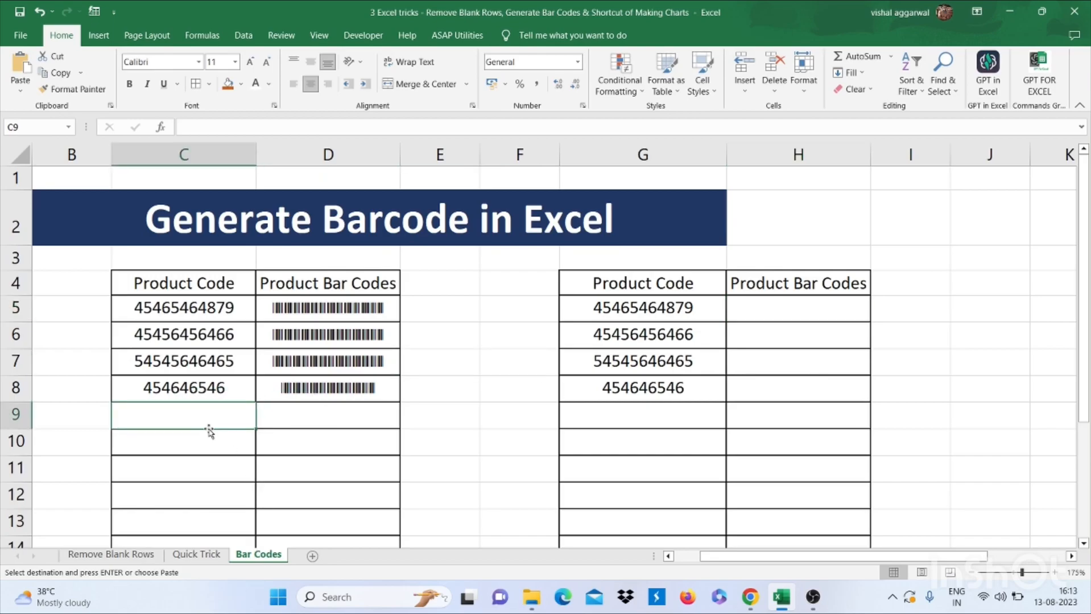
{"action": "type", "text": "45646546"}
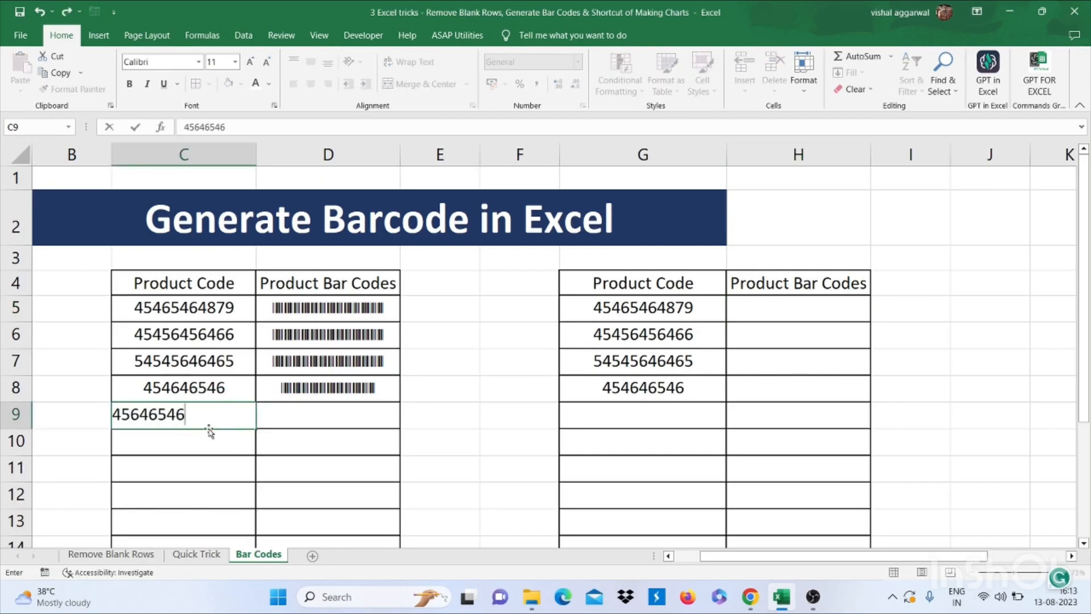
{"action": "type", "text": "456"}
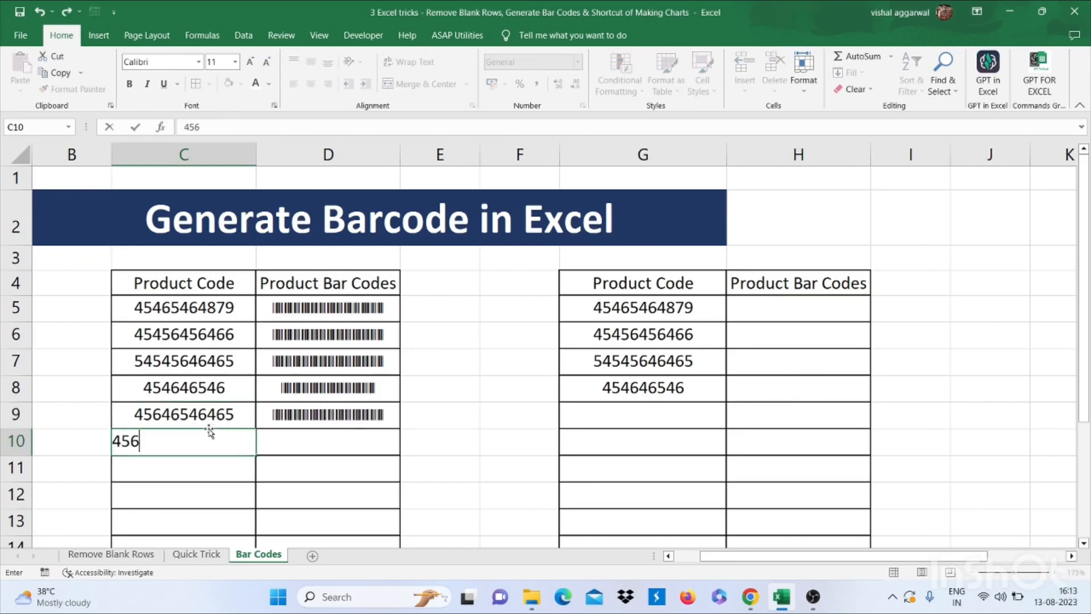
{"action": "key", "text": "Enter"}
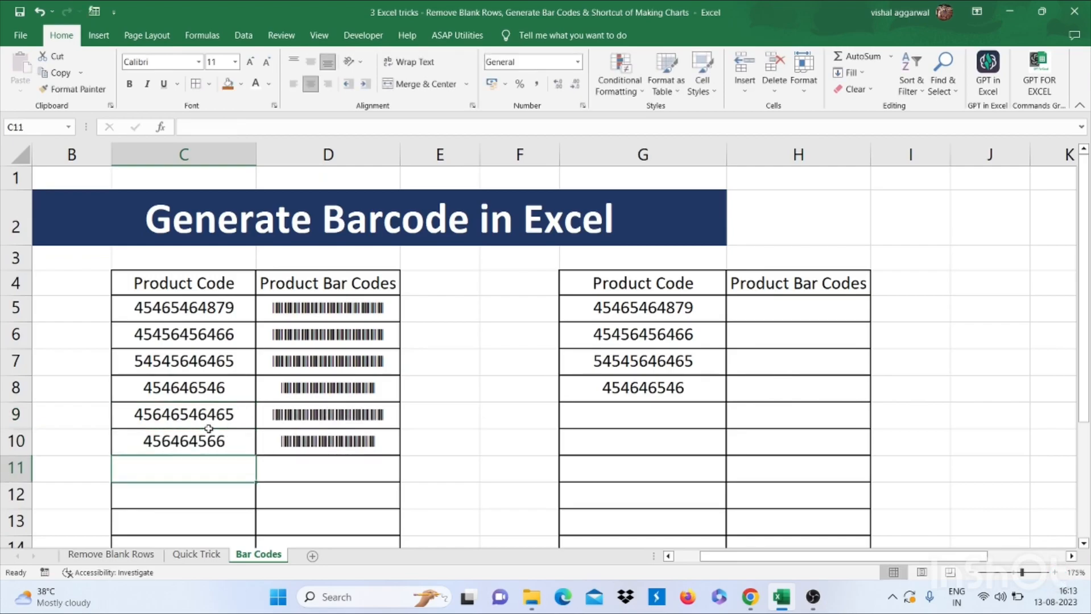
{"action": "type", "text": "78987985456"}
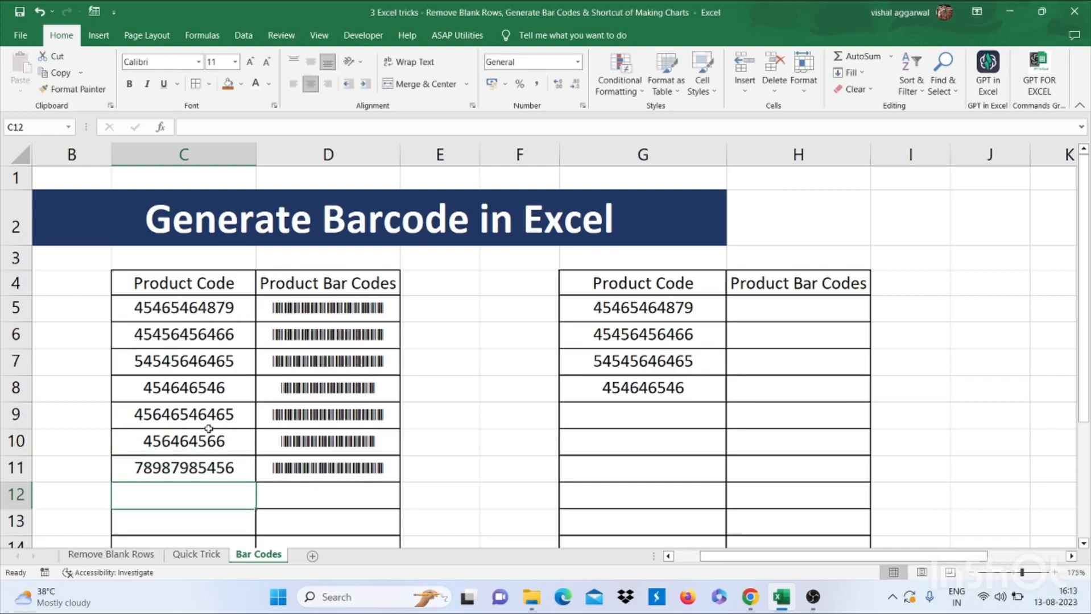
{"action": "mouse_move", "coordinate": [413, 395]}
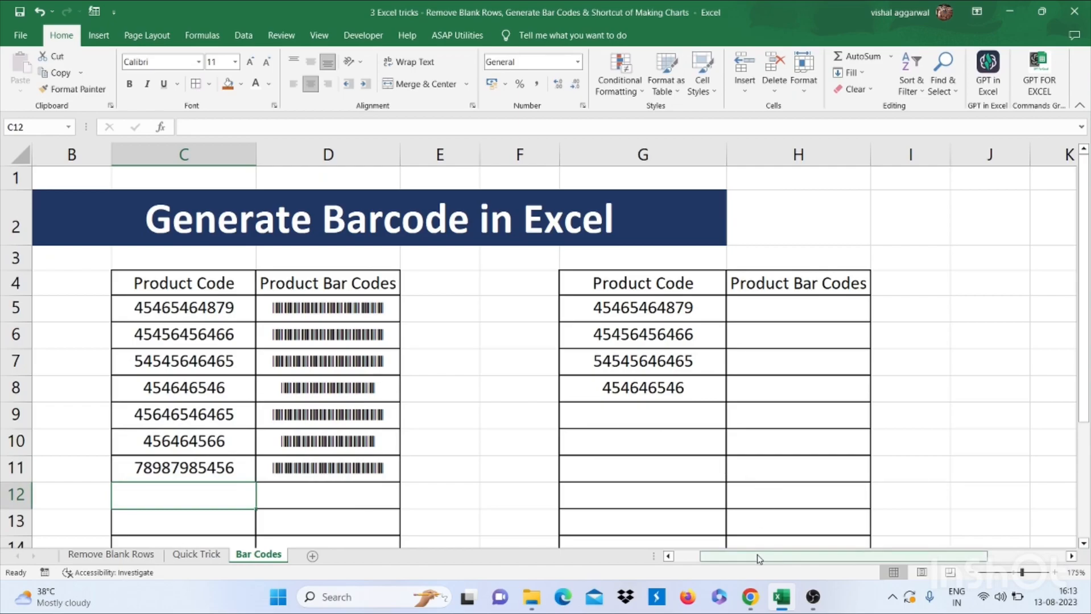
{"action": "mouse_move", "coordinate": [750, 598]}
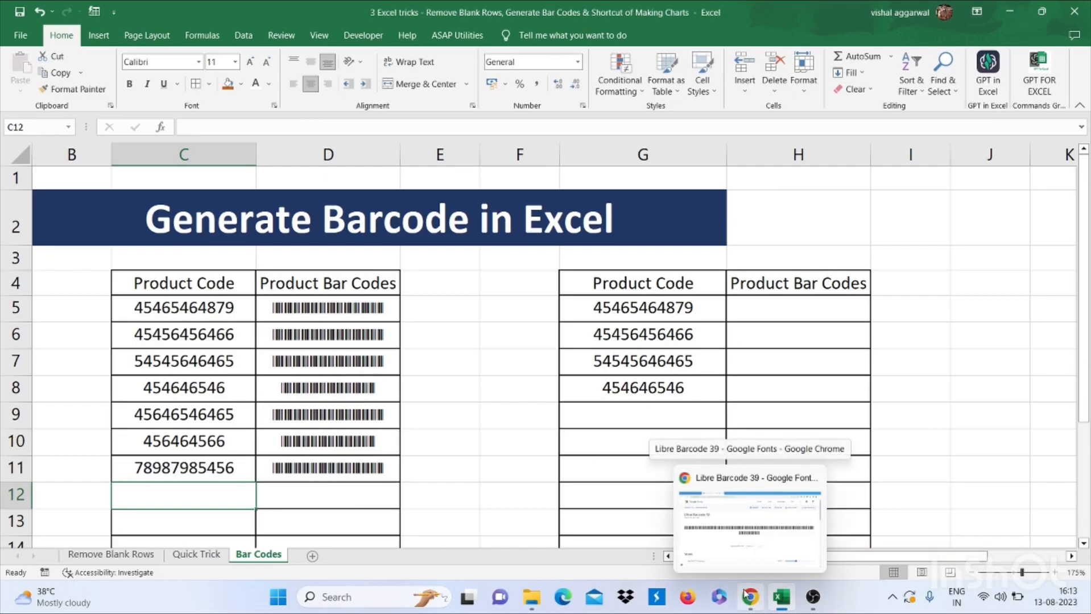
{"action": "left_click", "coordinate": [748, 598]}
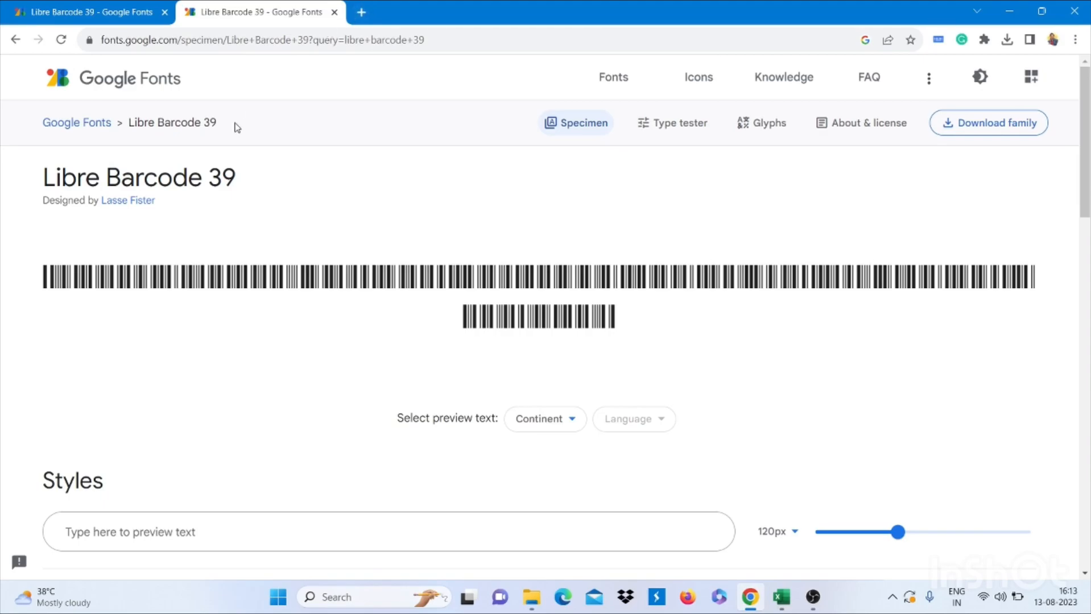
Find Libre Barcode 39 on the Google Fonts website in a new tab.
{"action": "left_click", "coordinate": [361, 12]}
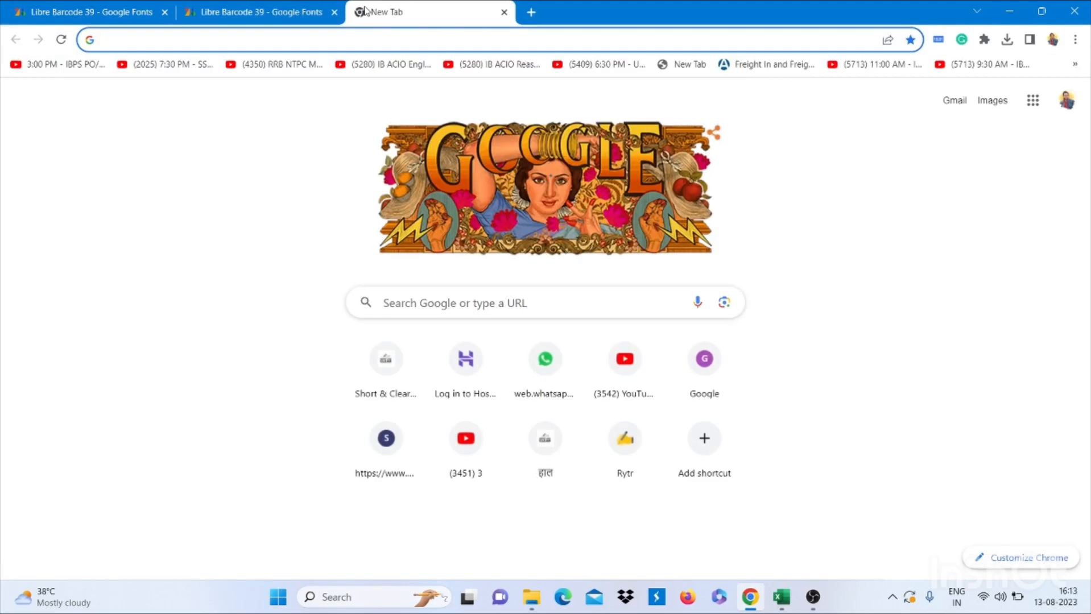
{"action": "type", "text": "google fonts"}
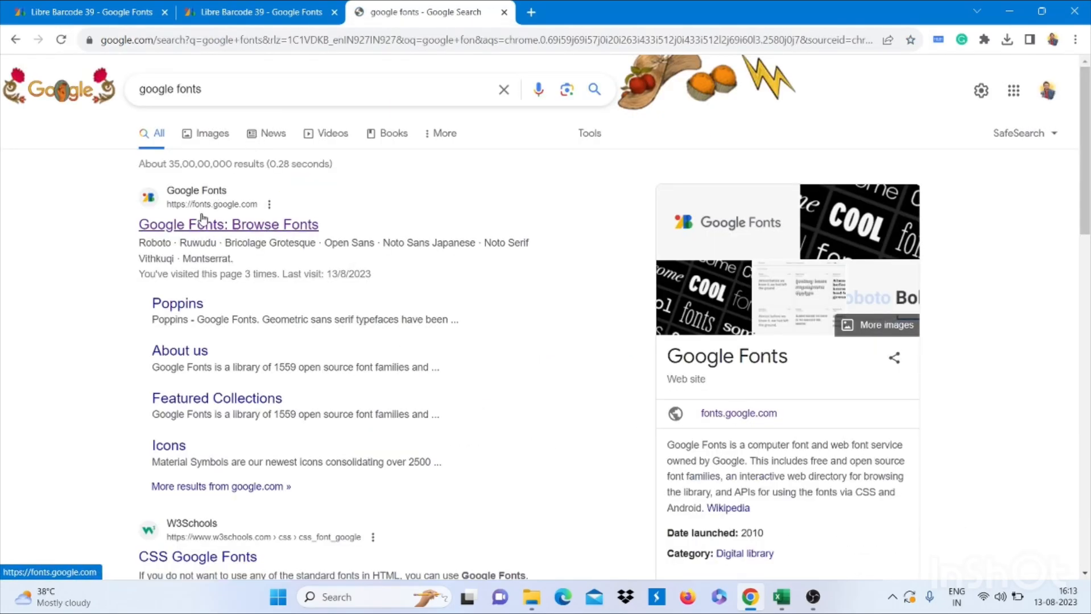
{"action": "left_click", "coordinate": [227, 224]}
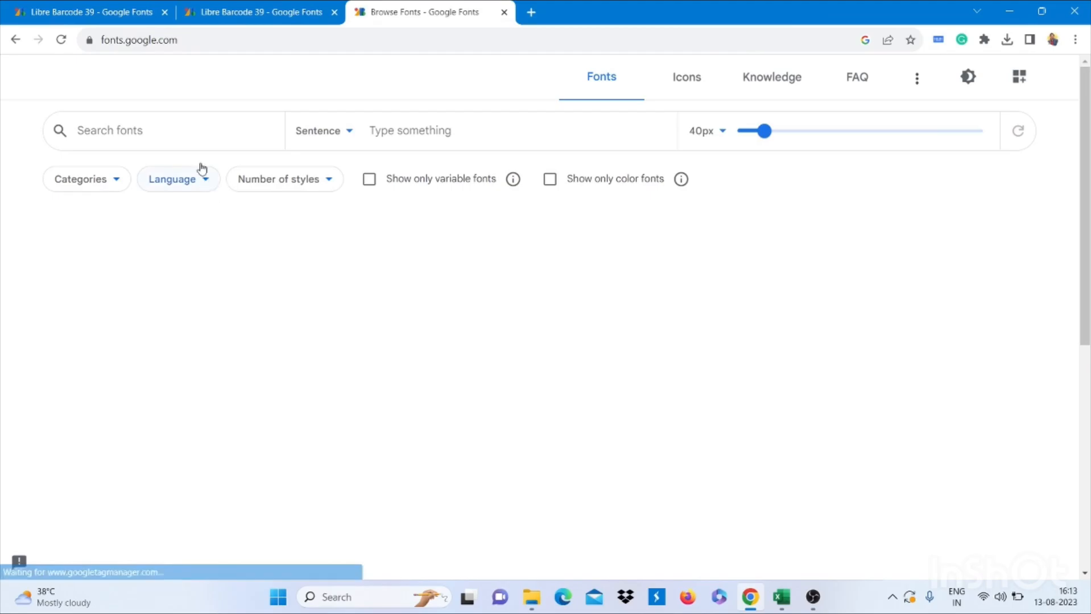
{"action": "type", "text": "libre"}
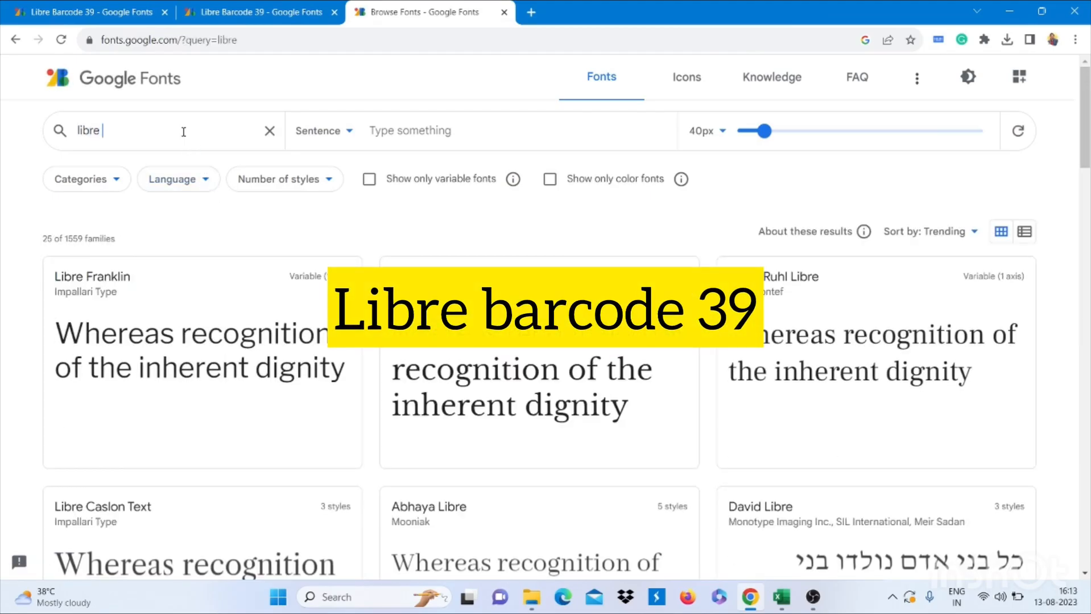
{"action": "type", "text": "bardo"}
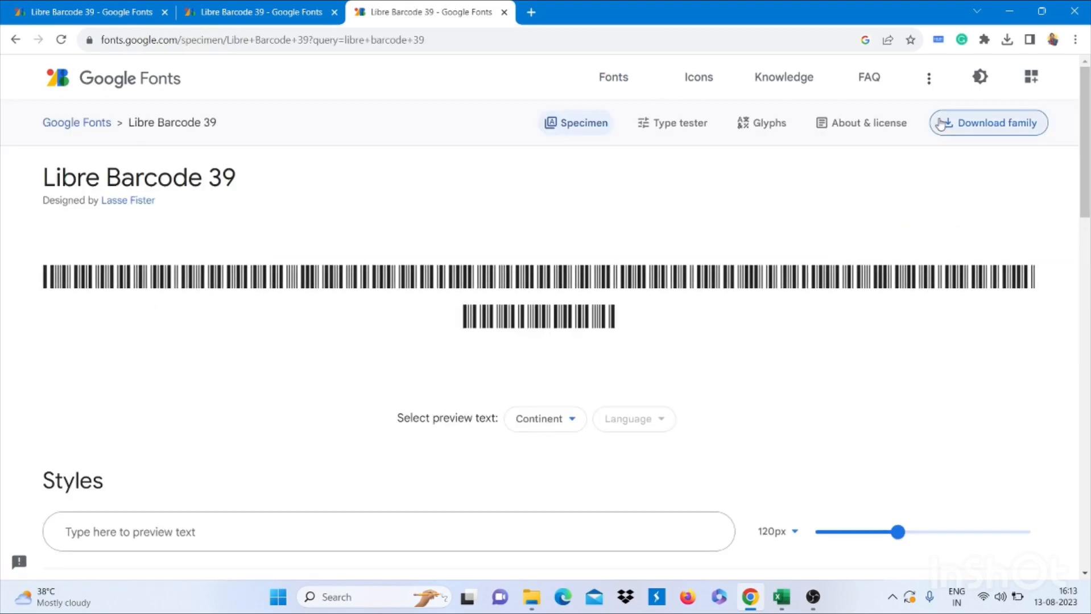
Download the Libre Barcode 39 family and save the ZIP to the Desktop.
{"action": "left_click", "coordinate": [987, 123]}
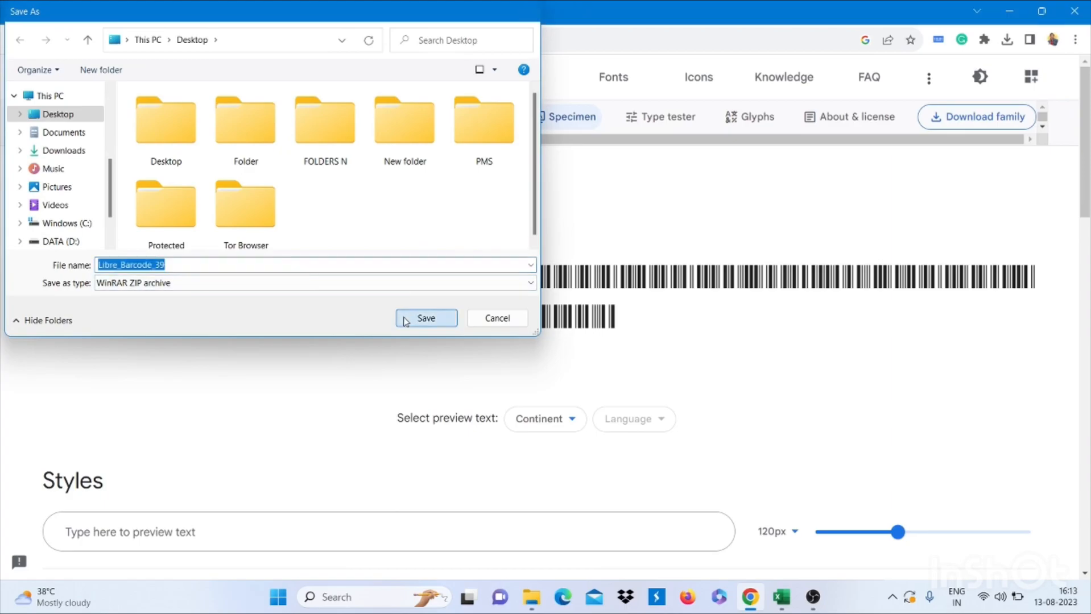
{"action": "left_click", "coordinate": [426, 318]}
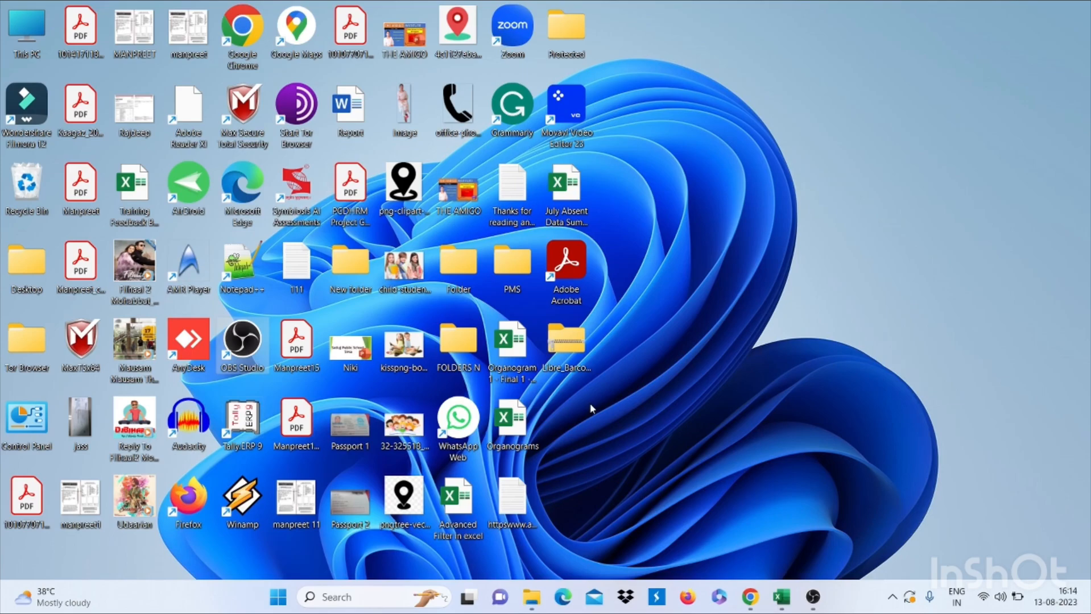
Install LibreBarcode39-Regular from the downloaded ZIP archive.
{"action": "double_click", "coordinate": [566, 341]}
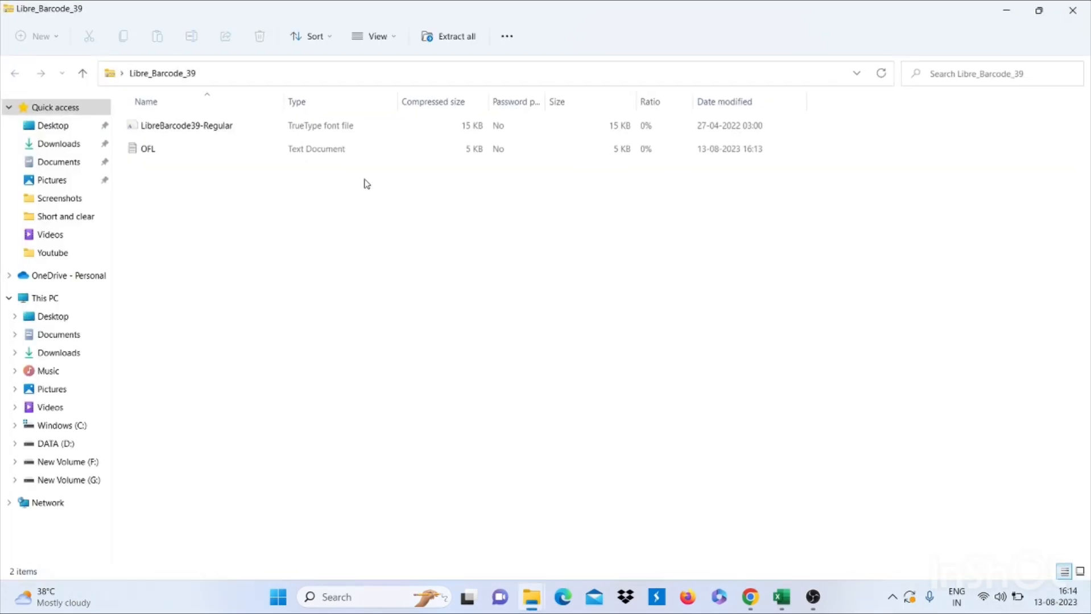
{"action": "double_click", "coordinate": [185, 125]}
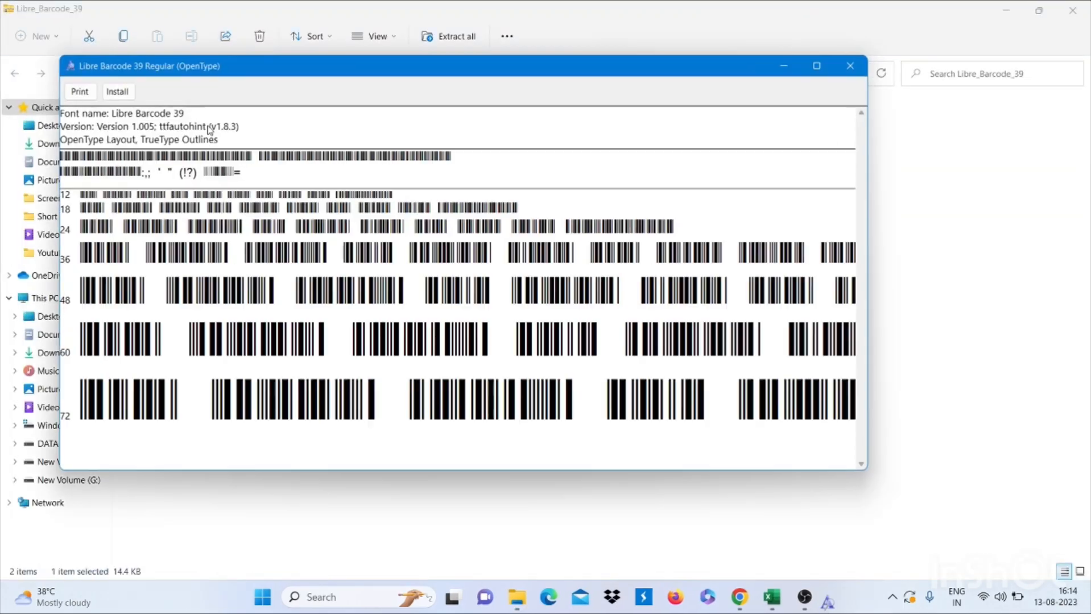
{"action": "left_click", "coordinate": [117, 91]}
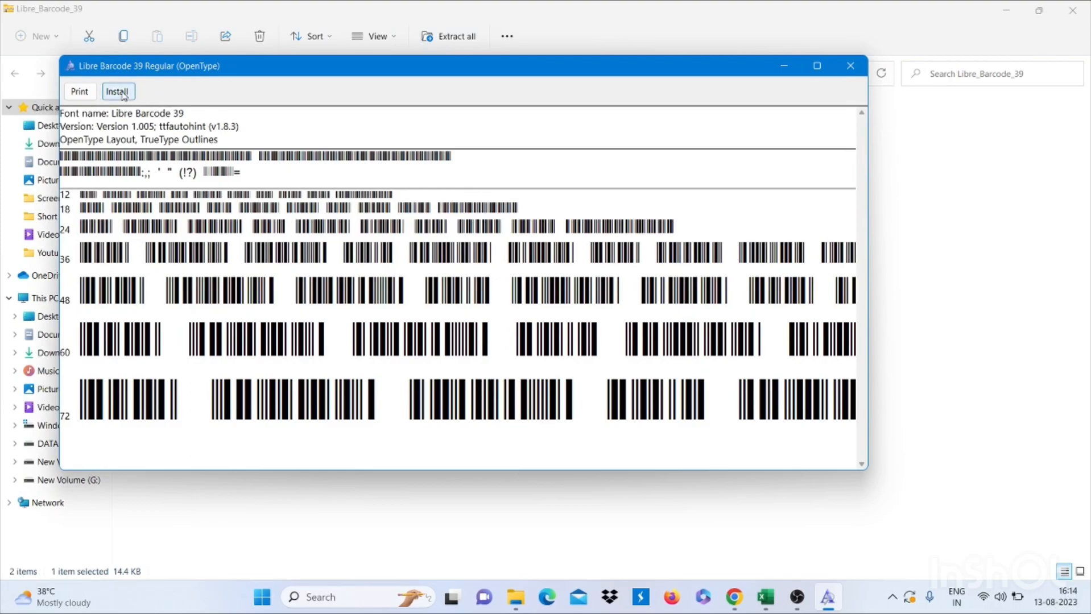
{"action": "left_click", "coordinate": [118, 91]}
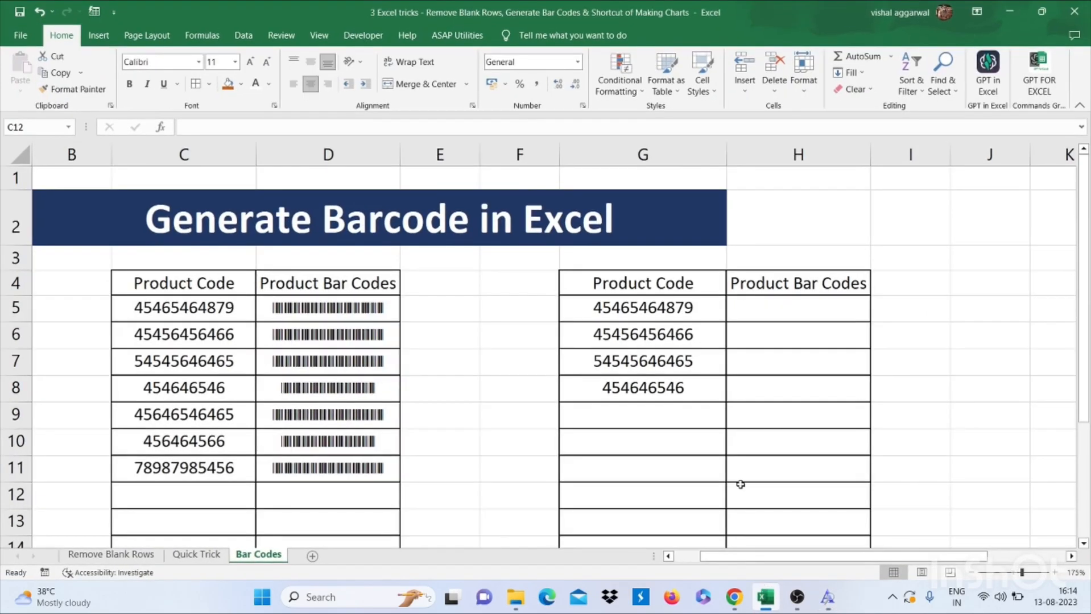
{"action": "left_click", "coordinate": [798, 307]}
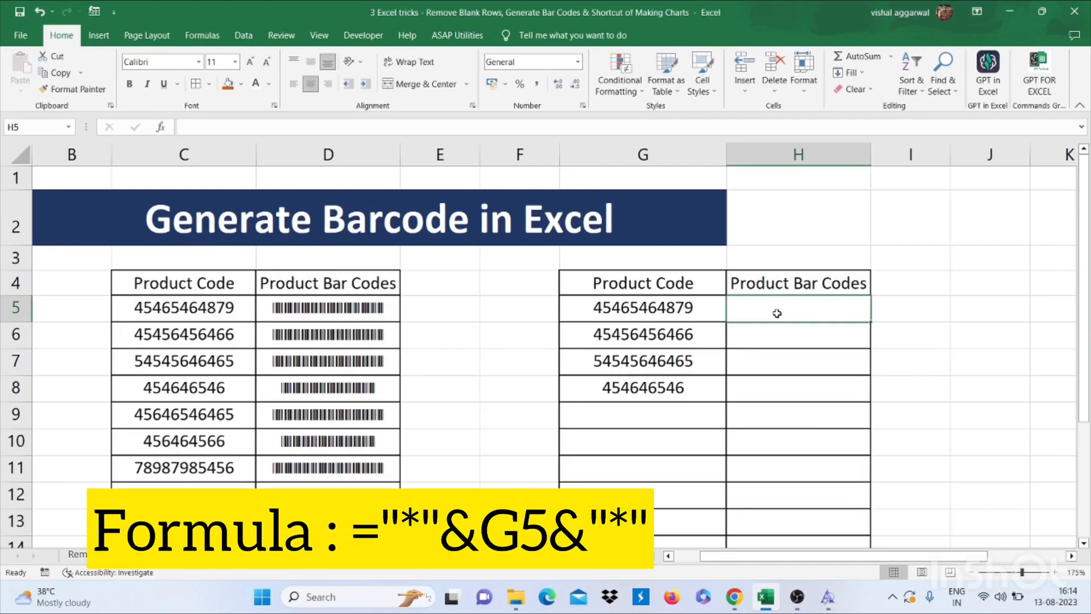
{"action": "type", "text": "="}
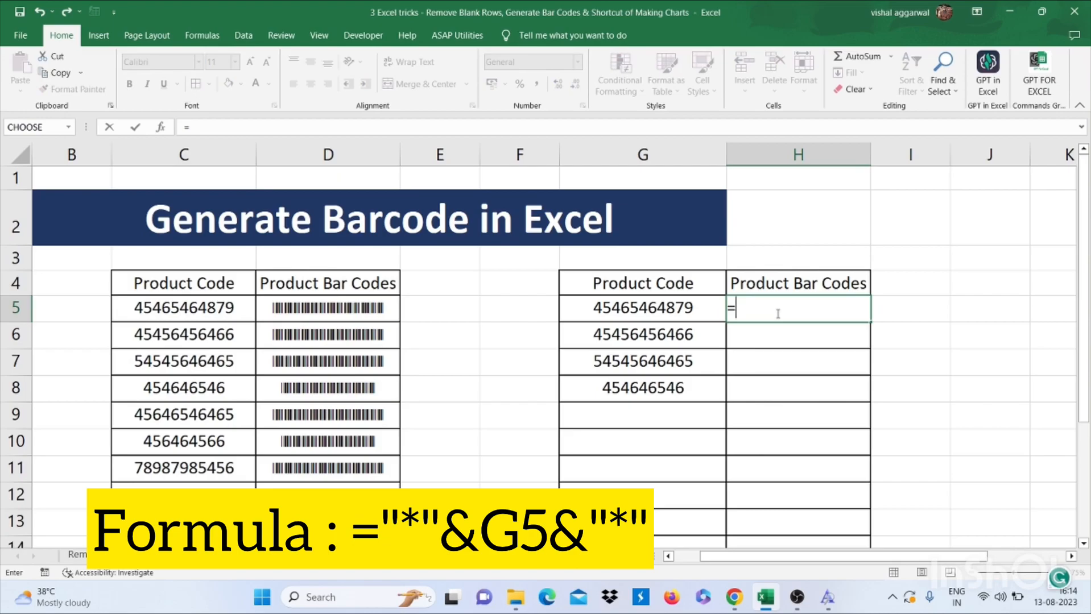
{"action": "type", "text": "\""}
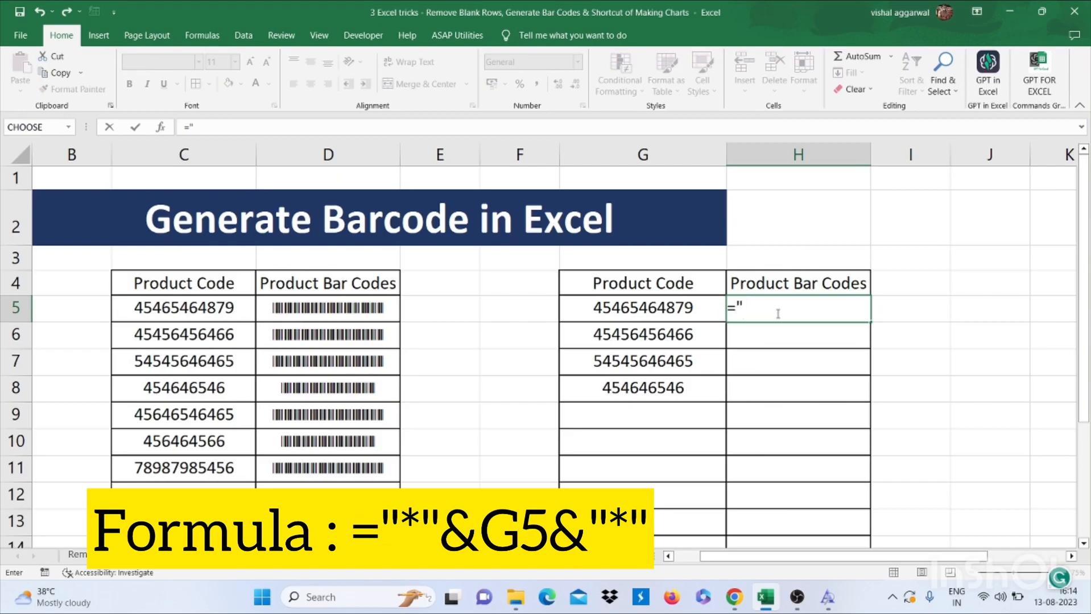
{"action": "type", "text": "*\""}
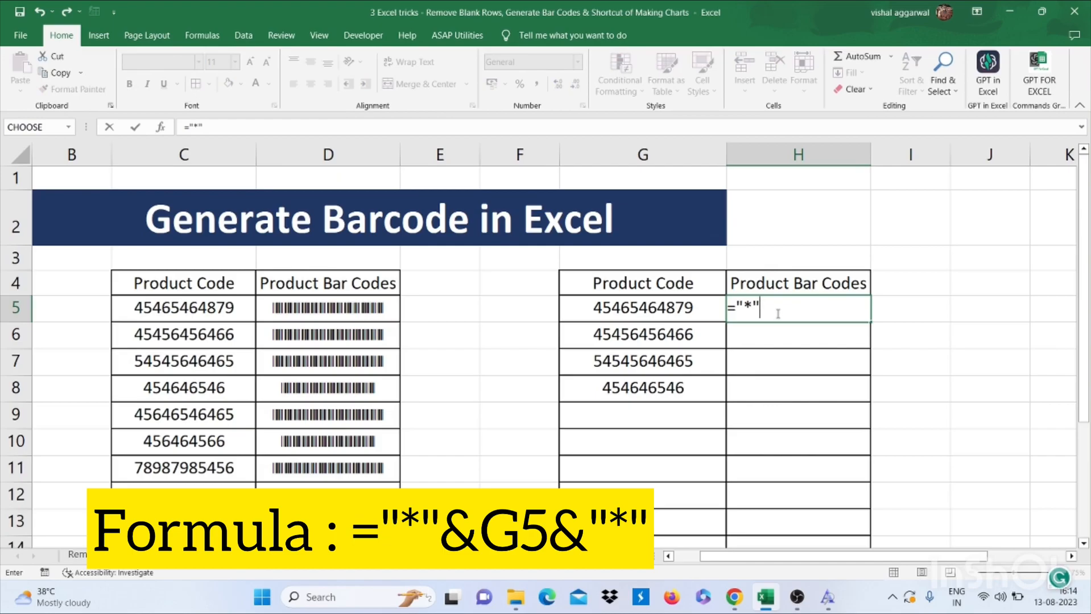
{"action": "type", "text": "&"}
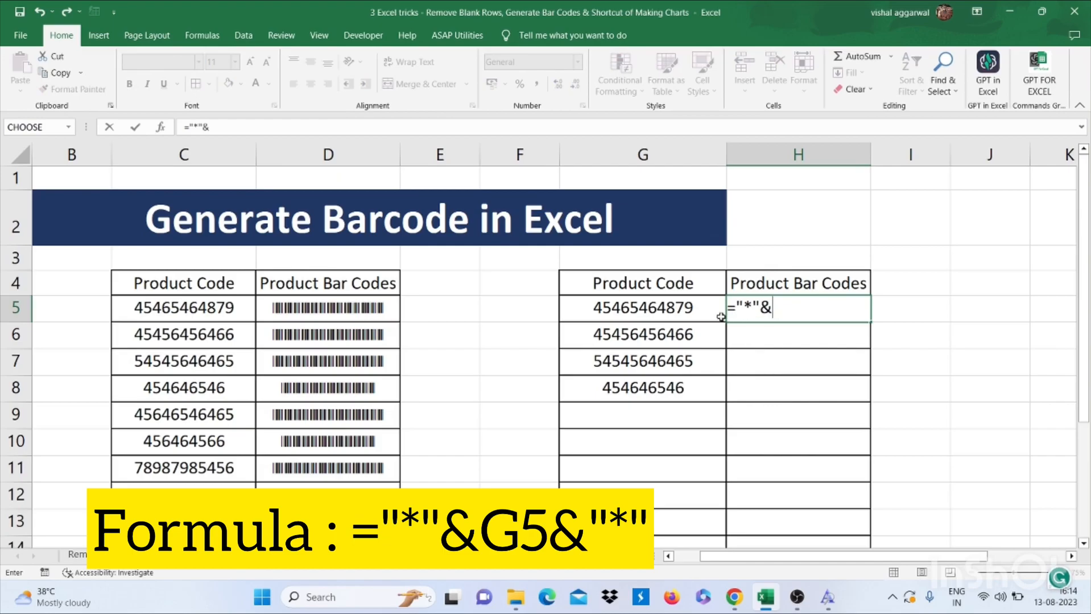
{"action": "left_click", "coordinate": [642, 307]}
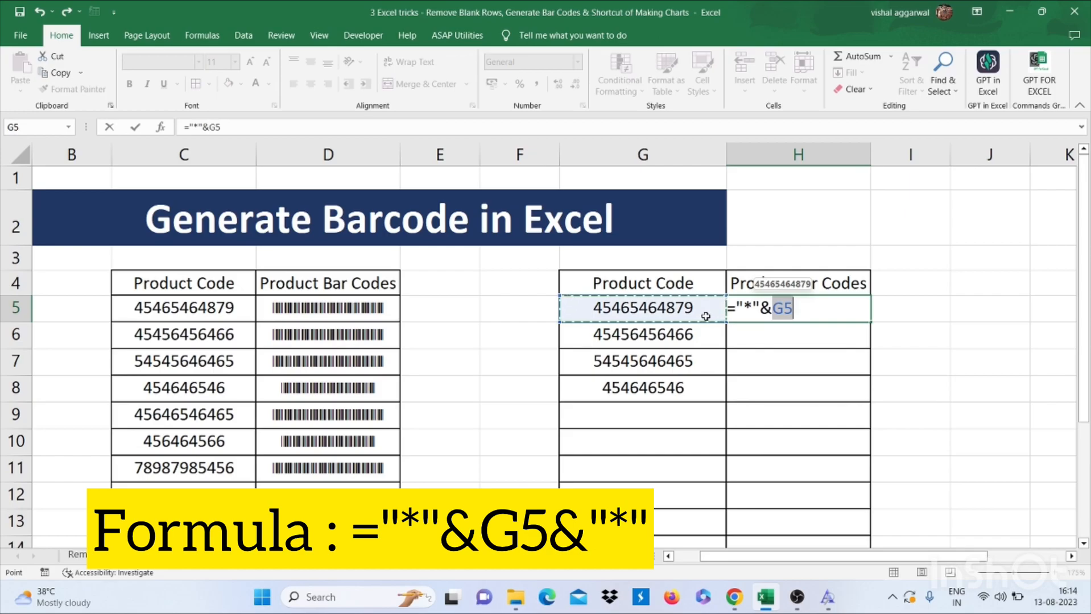
{"action": "type", "text": "&"}
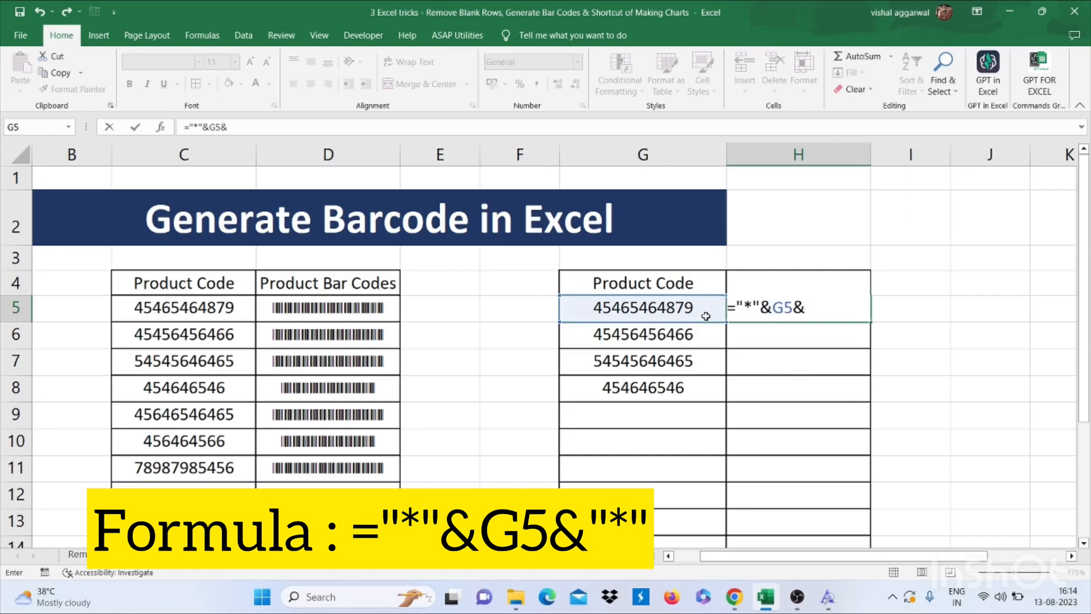
{"action": "type", "text": "\""}
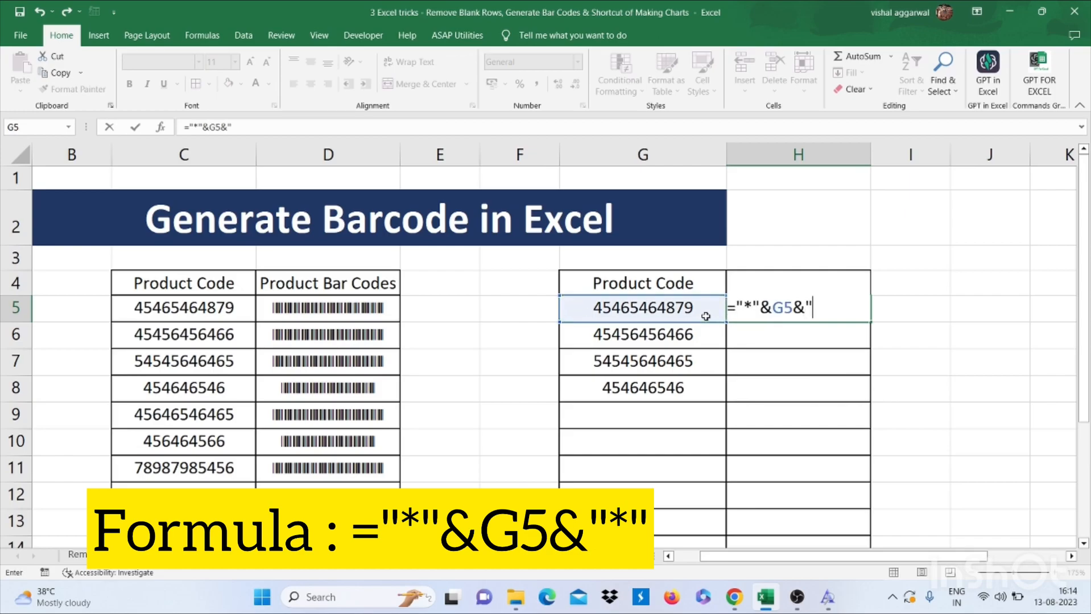
{"action": "type", "text": "*\""}
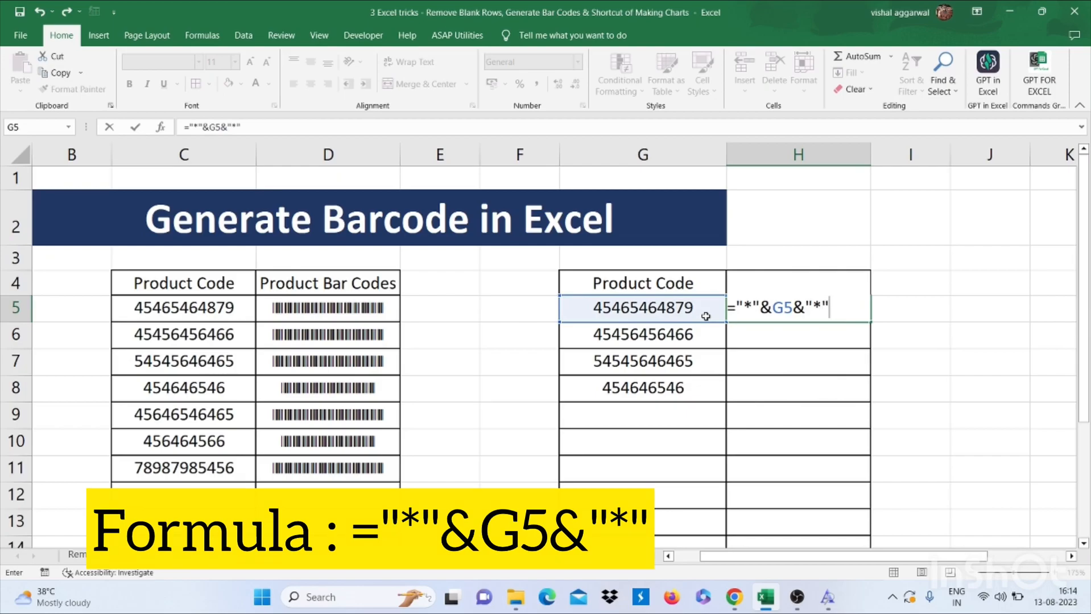
{"action": "key", "text": "enter"}
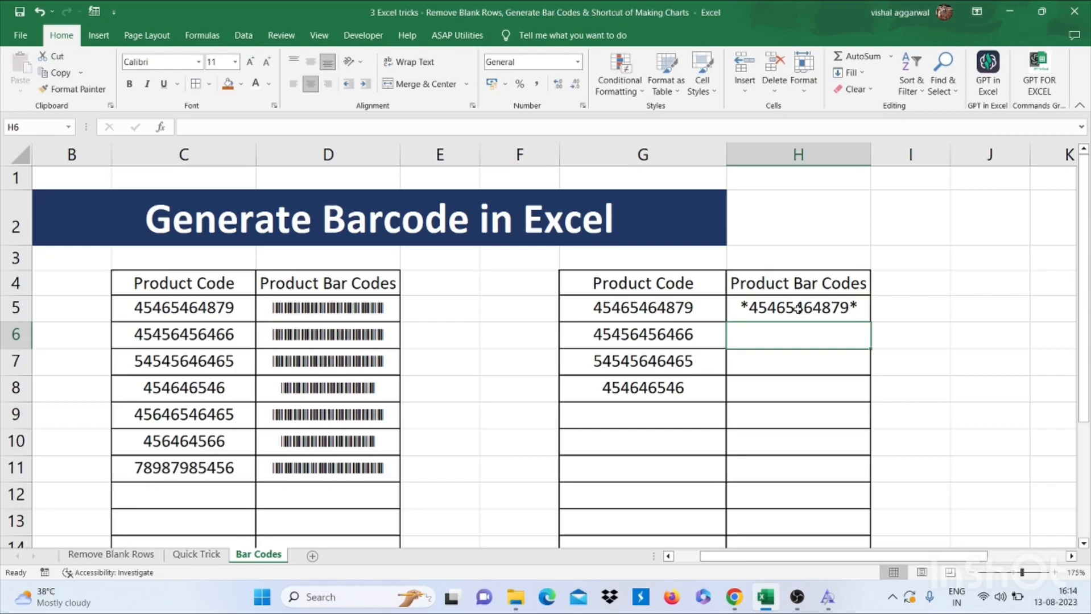
Set H5 to the Libre Barcode 39 font and fill it down through H8.
{"action": "left_click", "coordinate": [797, 307]}
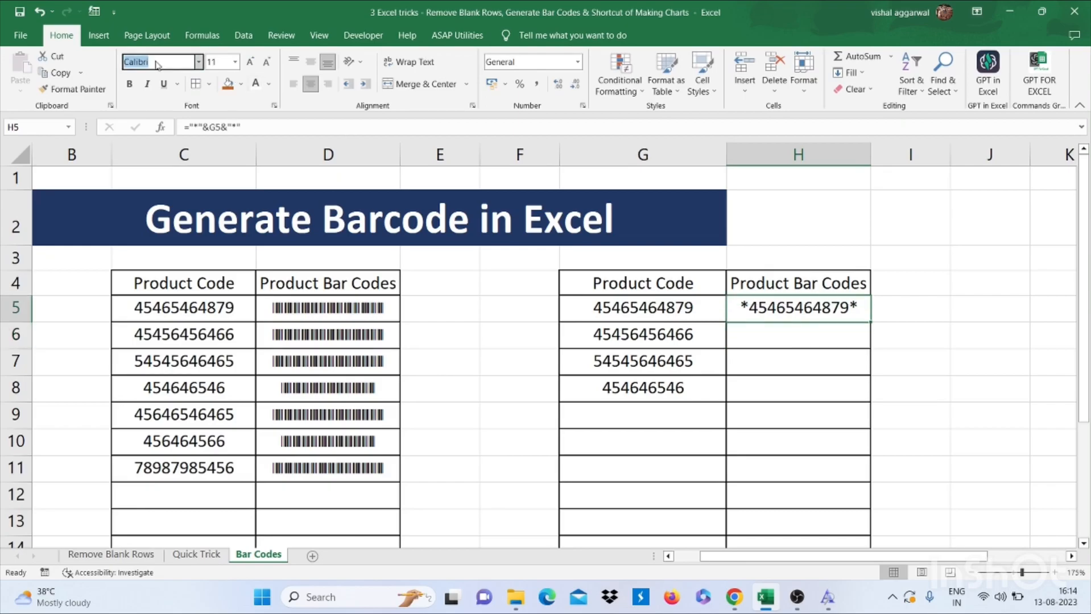
{"action": "type", "text": "Libre Barcode 39"}
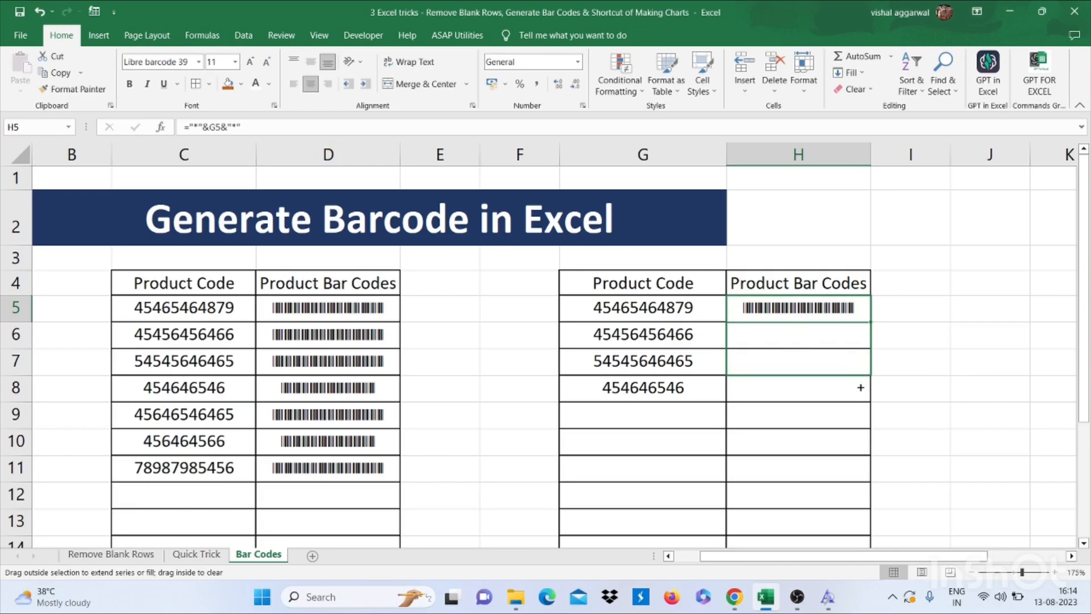
{"action": "left_click_drag", "start_coordinate": [862, 308], "coordinate": [852, 397]}
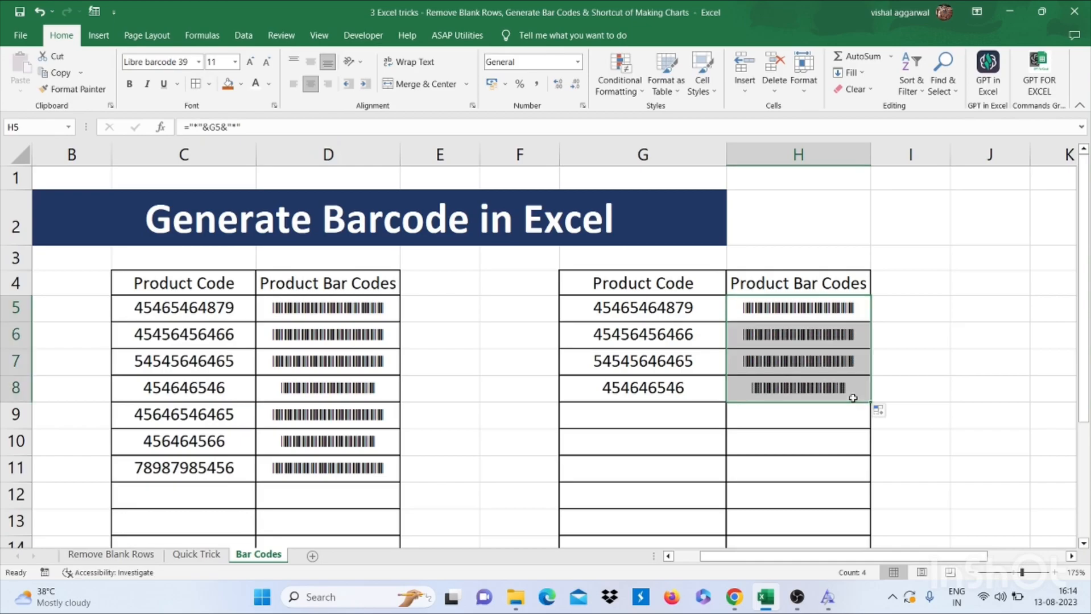